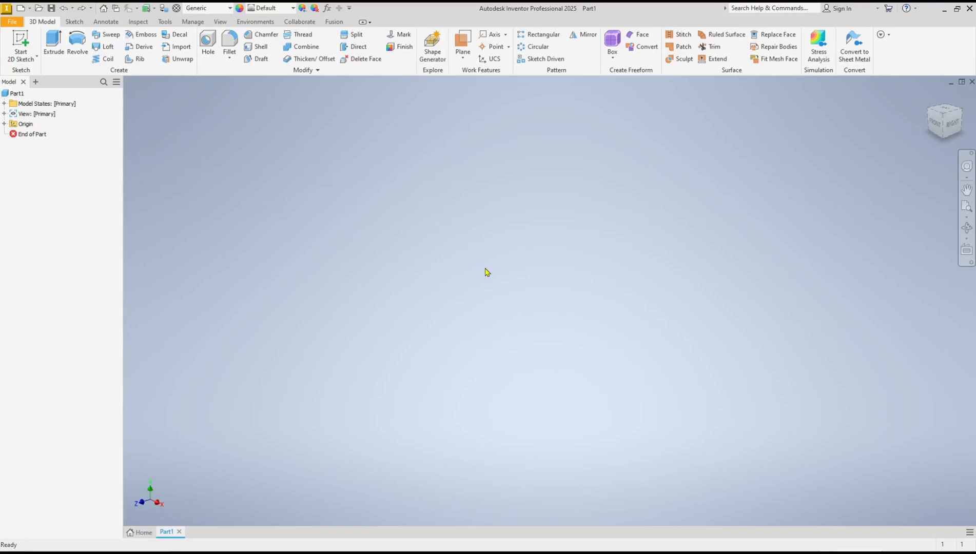
mouse_move(484, 274)
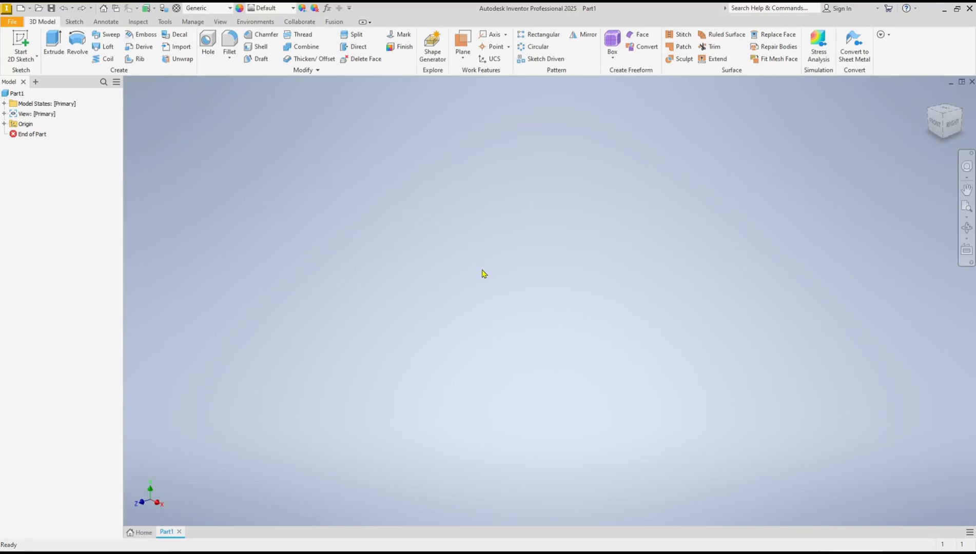
mouse_move(380, 242)
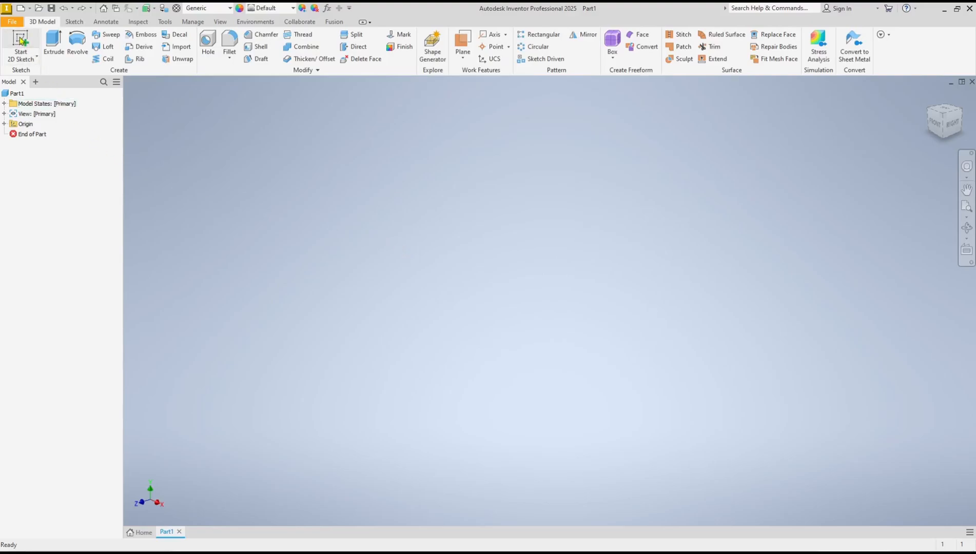
Sketch the closed outline of a block with a rectangular notch using lines
click(20, 44)
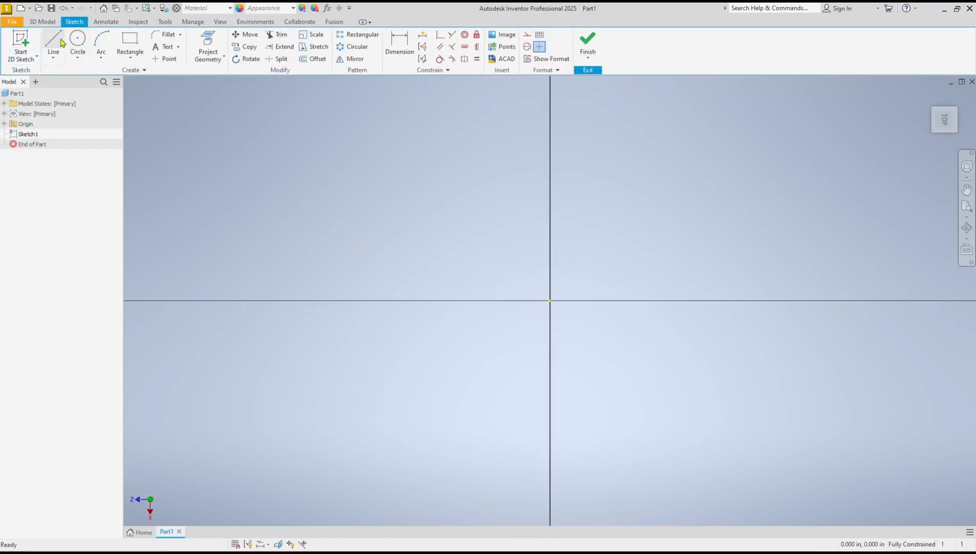
click(53, 42)
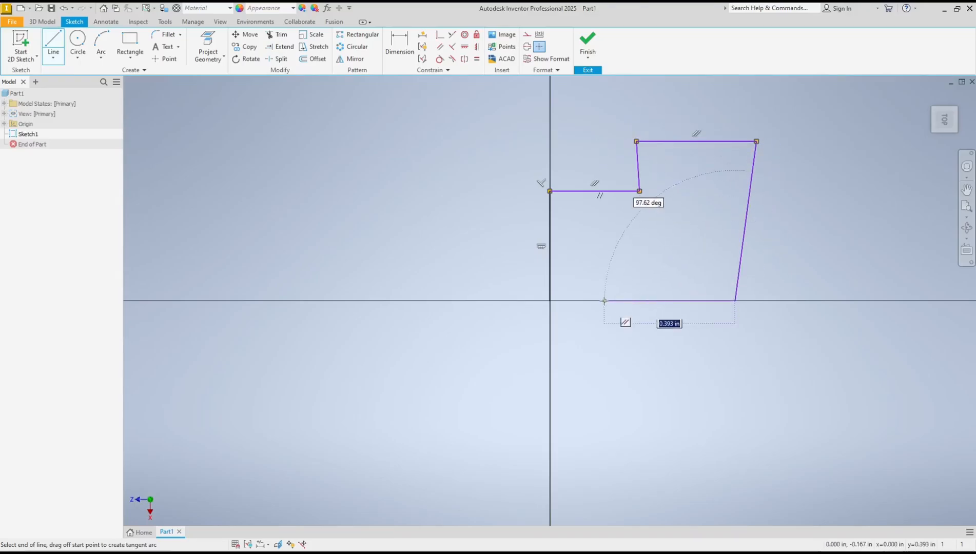
click(549, 300)
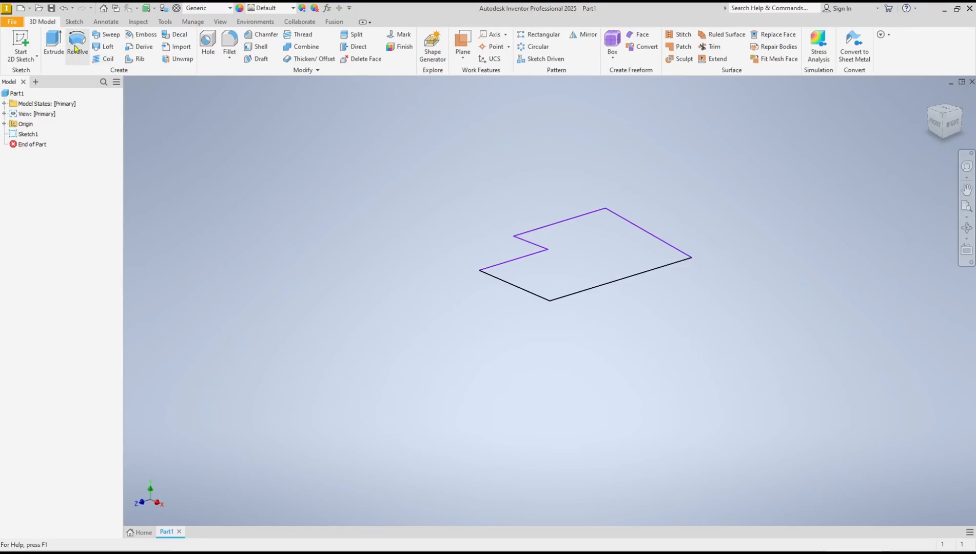
Extrude the notched profile 0.1875 in into a solid block and recenter the view
click(53, 47)
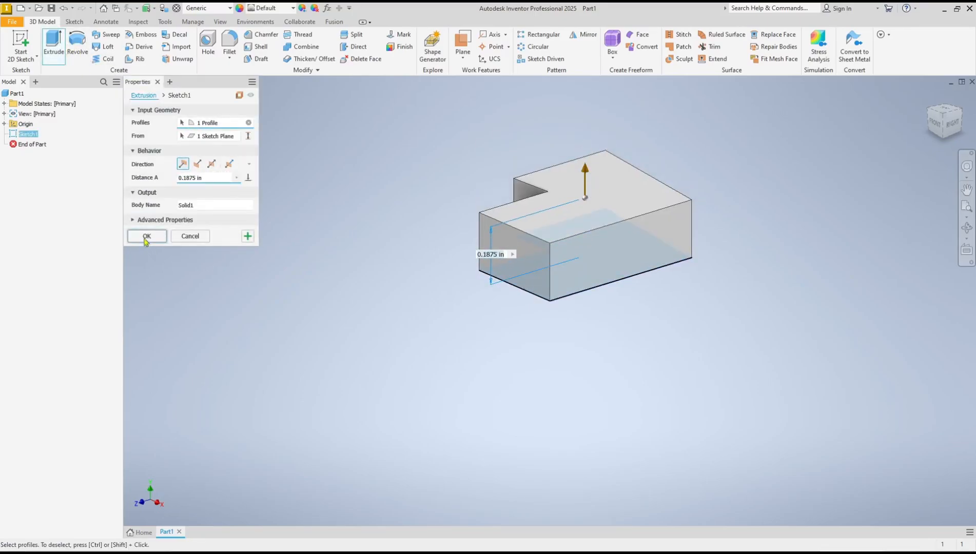
click(146, 236)
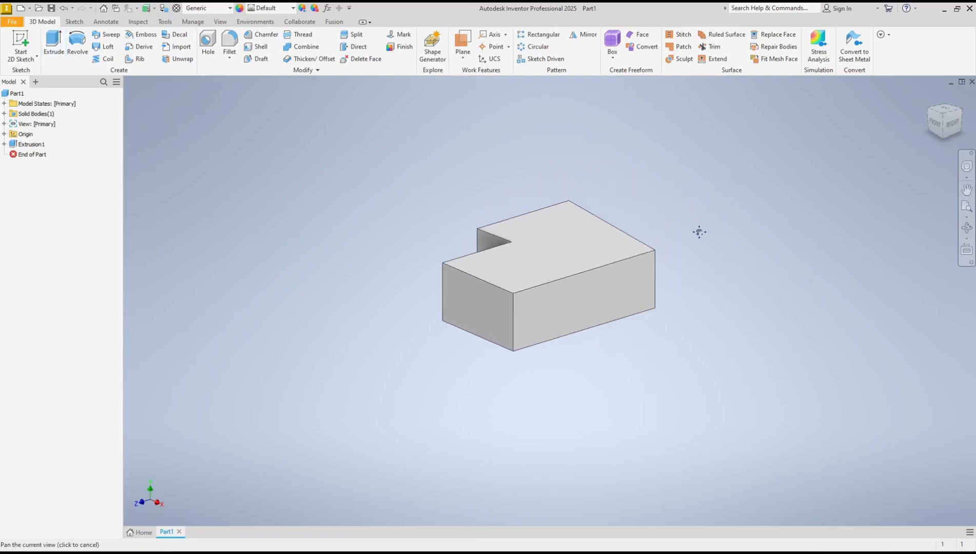
click(585, 297)
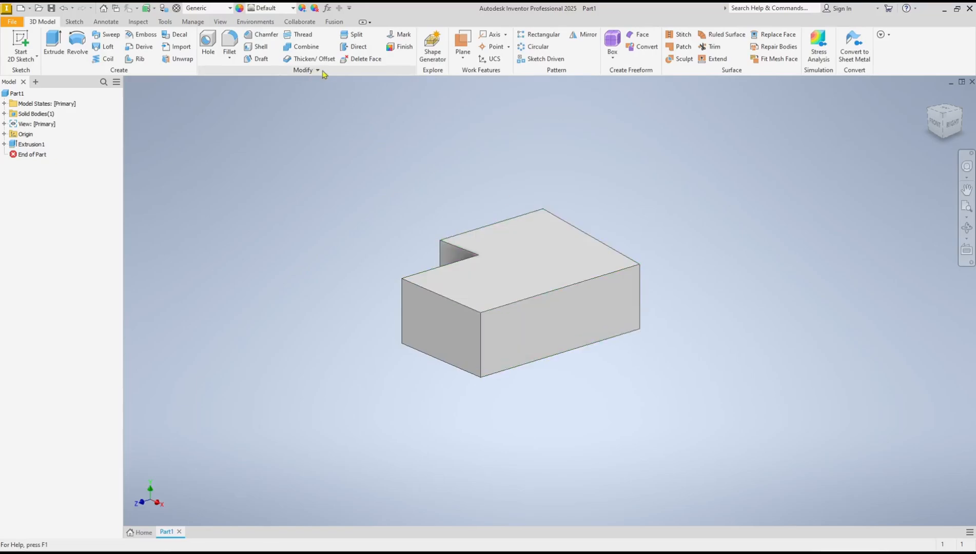
Start Move Bodies on the notched block from the extra Modify commands
click(316, 70)
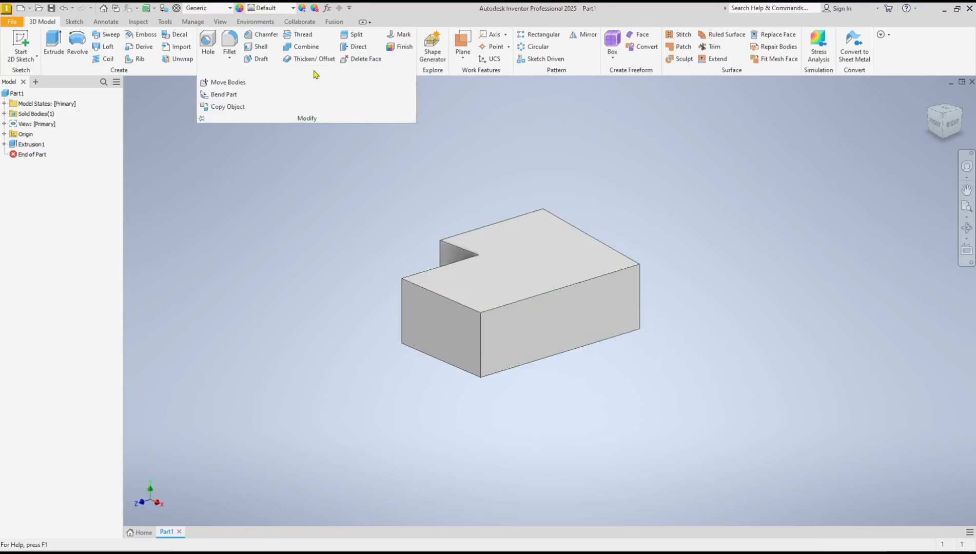
mouse_move(228, 81)
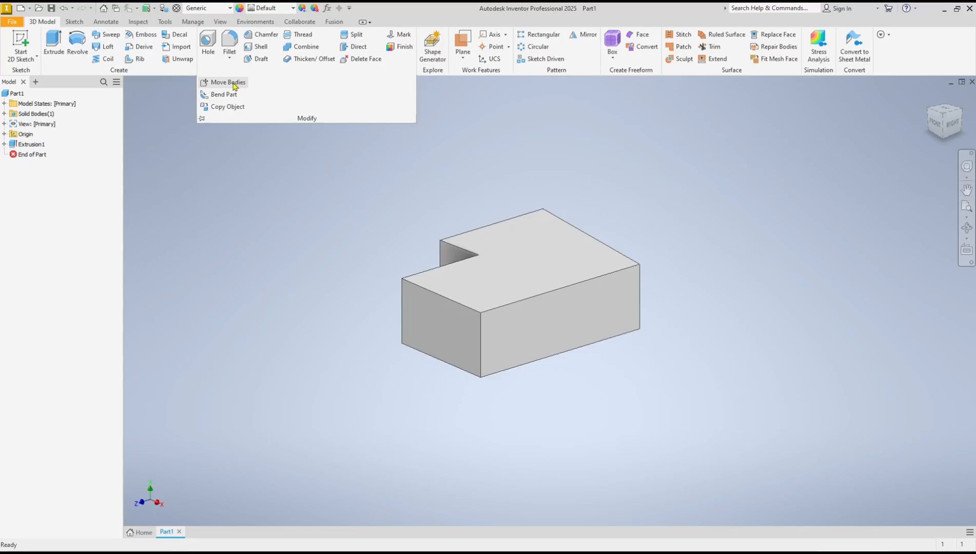
click(227, 82)
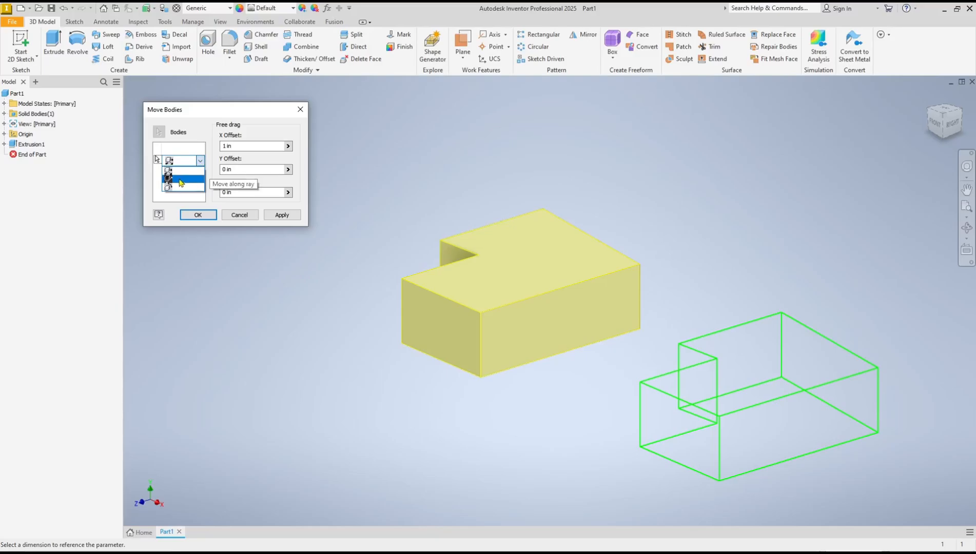
mouse_move(181, 189)
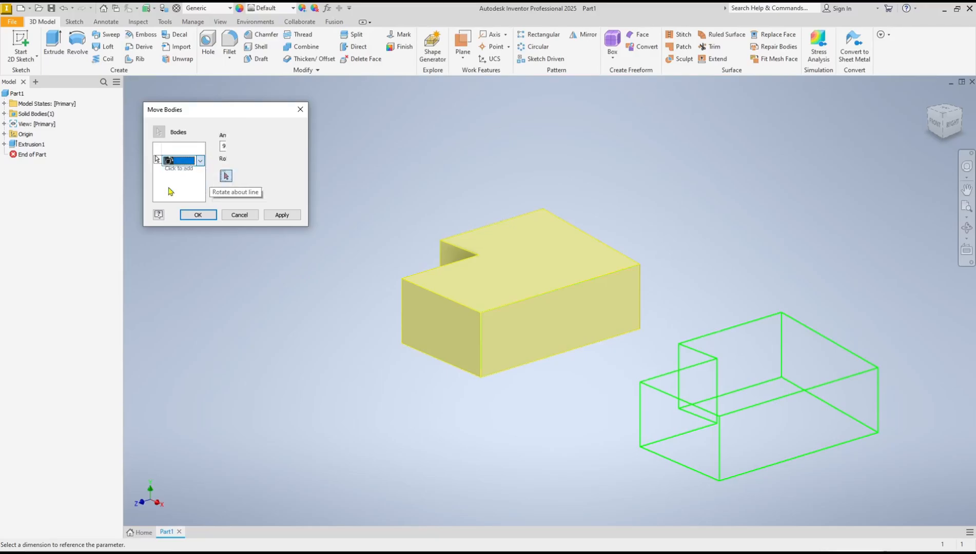
Rotate the block about one of its edges using Rotate about line and a new angle value
click(225, 175)
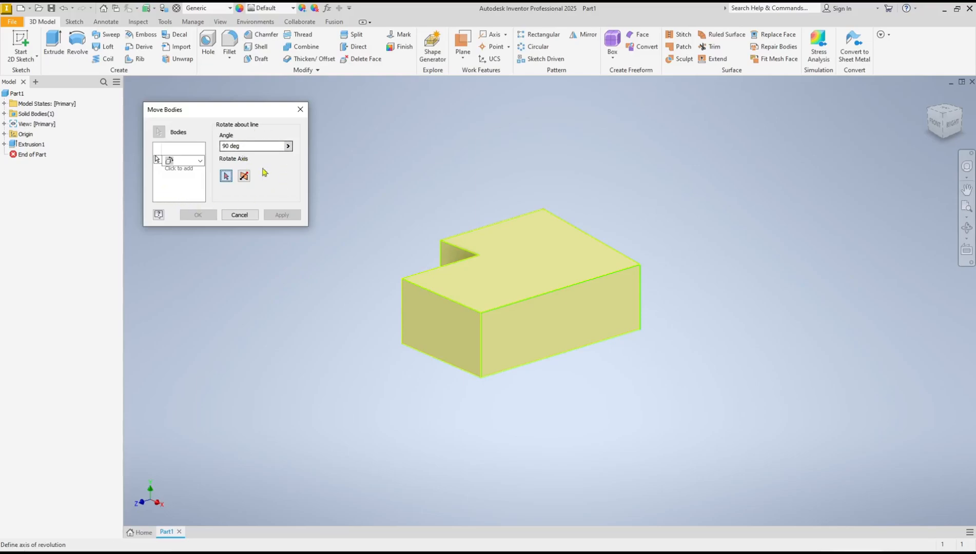
mouse_move(522, 305)
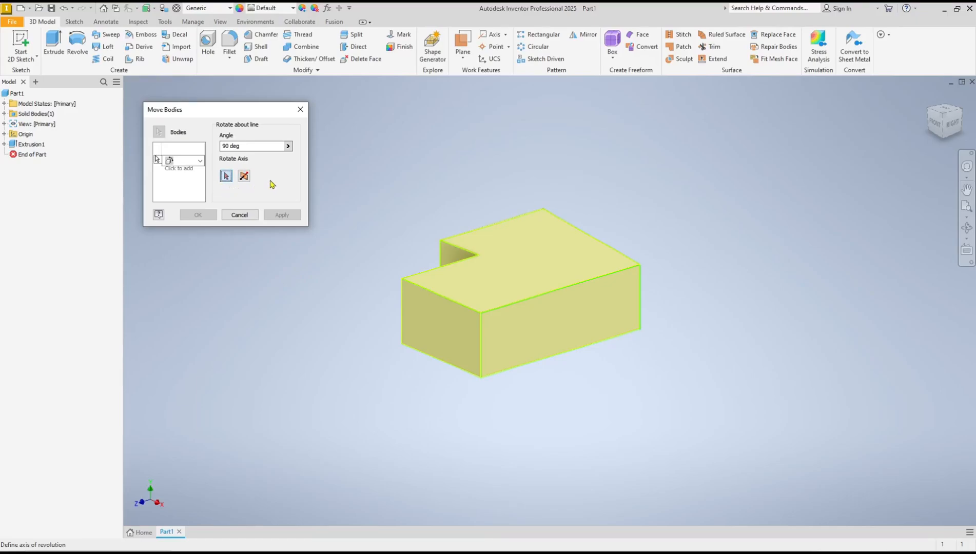
mouse_move(788, 260)
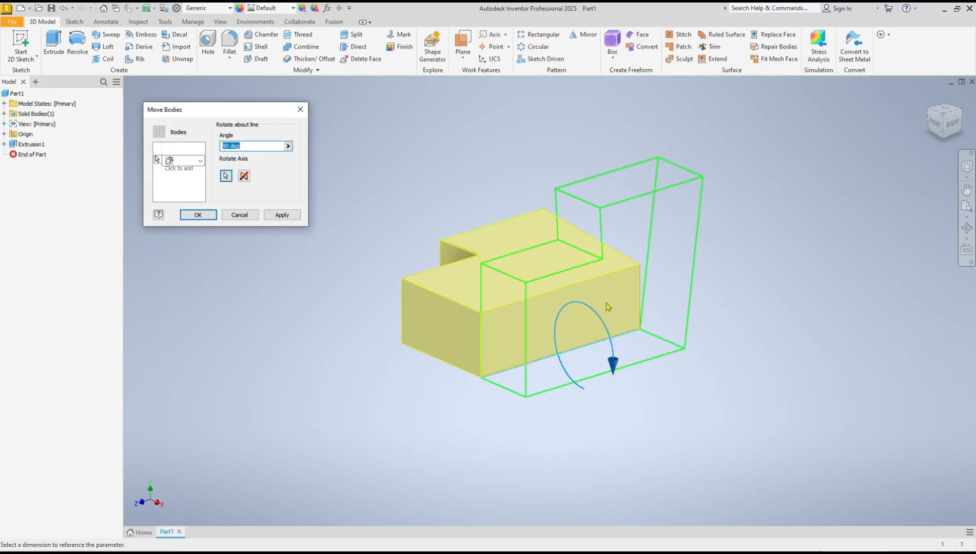
mouse_move(520, 372)
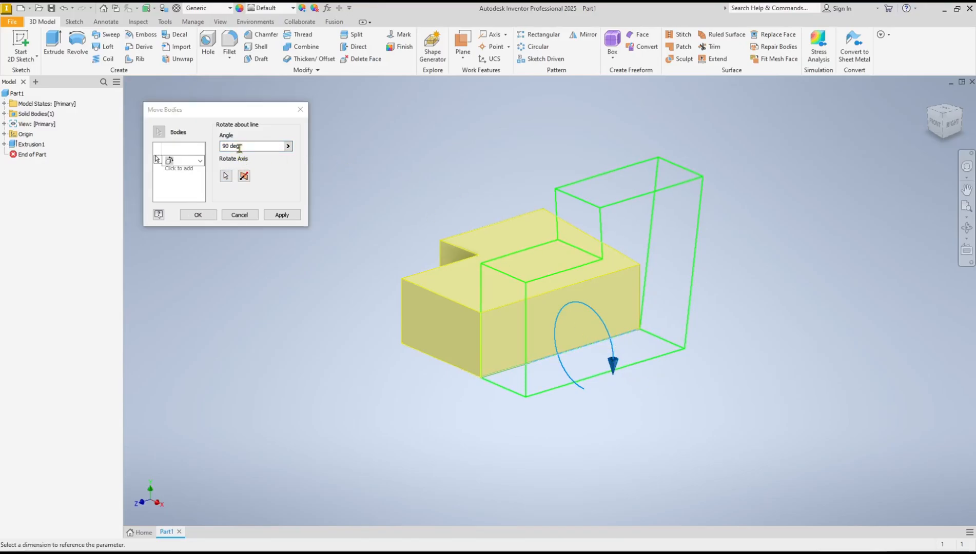
triple_click(249, 145)
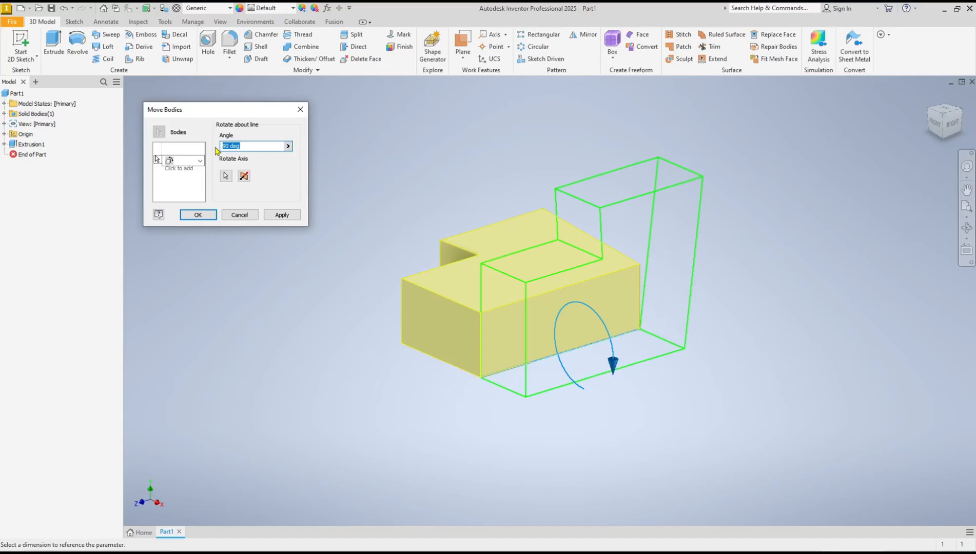
text(45)
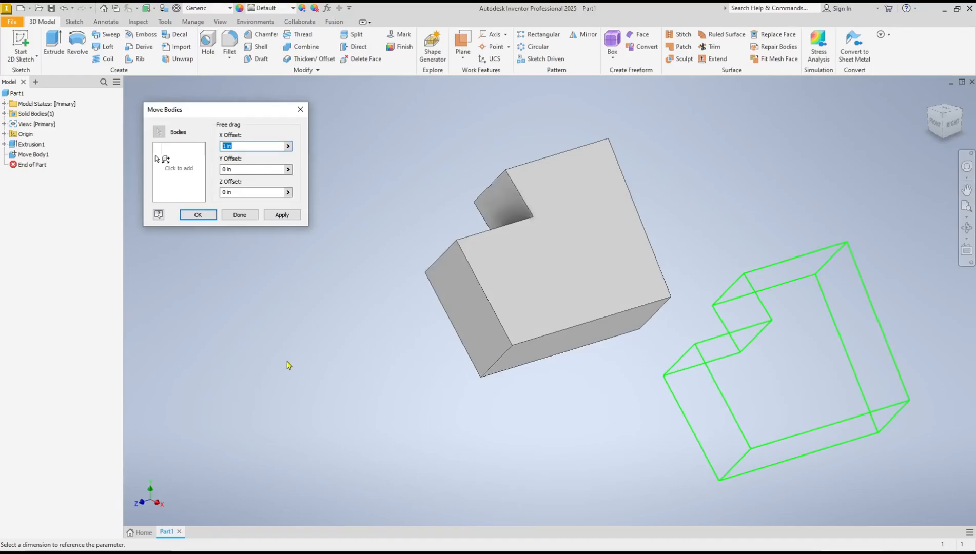
mouse_move(194, 233)
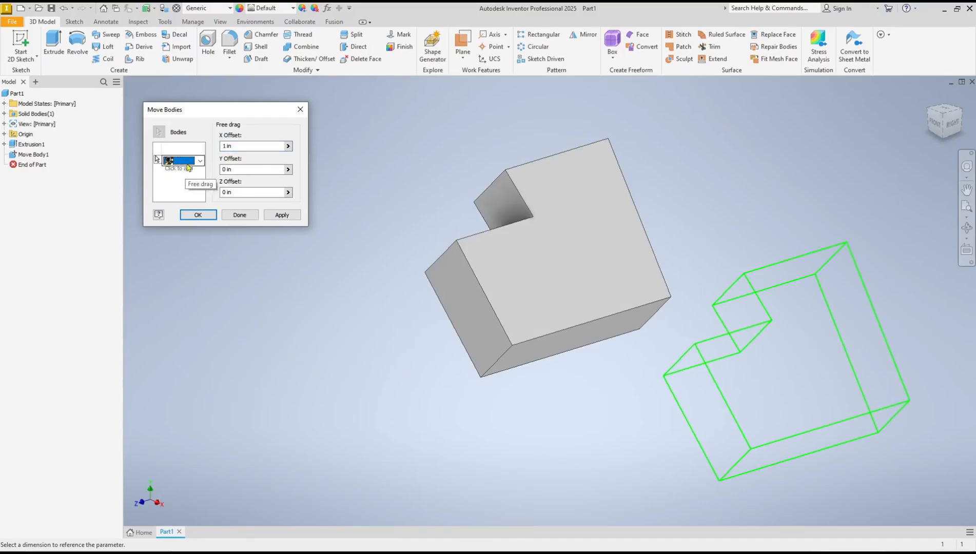
Switch the next Move Bodies operation to Rotate about line
click(199, 160)
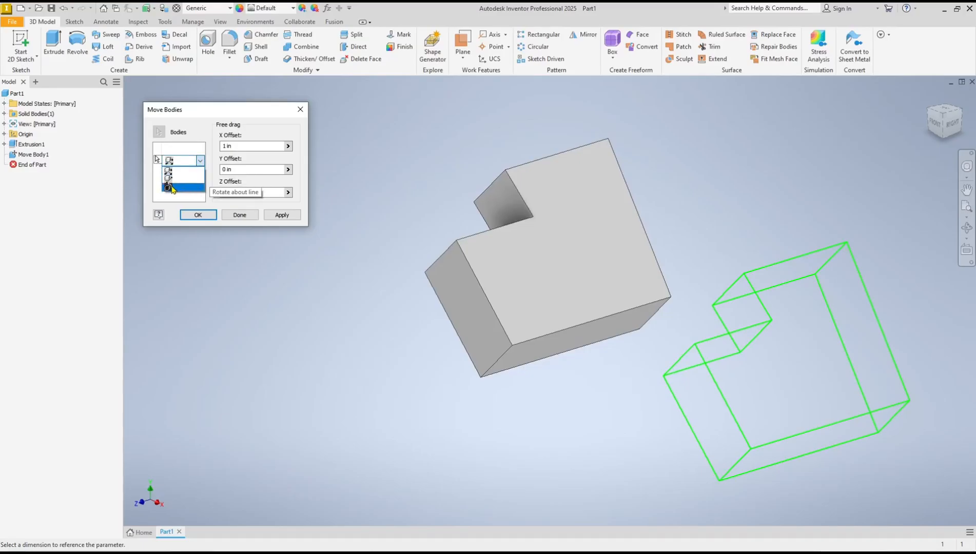
click(247, 192)
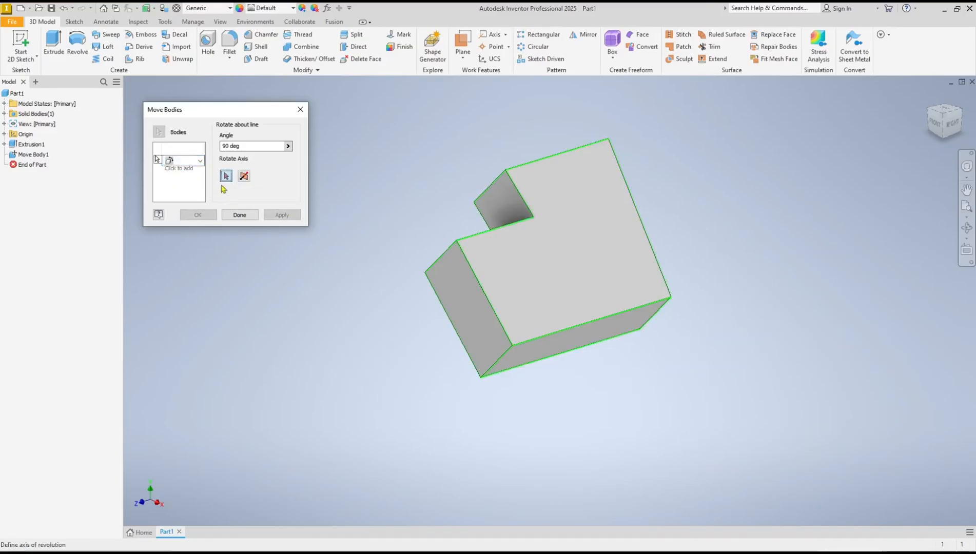
mouse_move(683, 237)
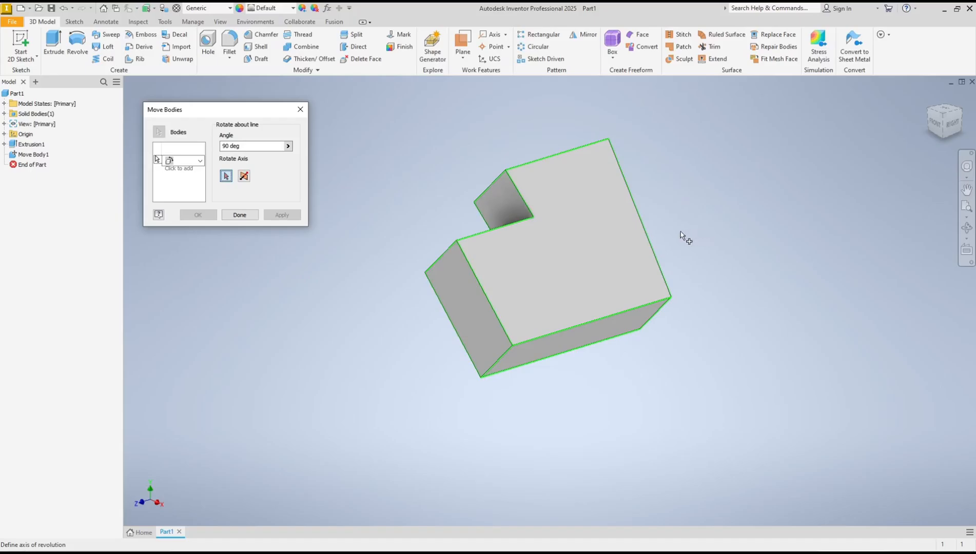
mouse_move(453, 323)
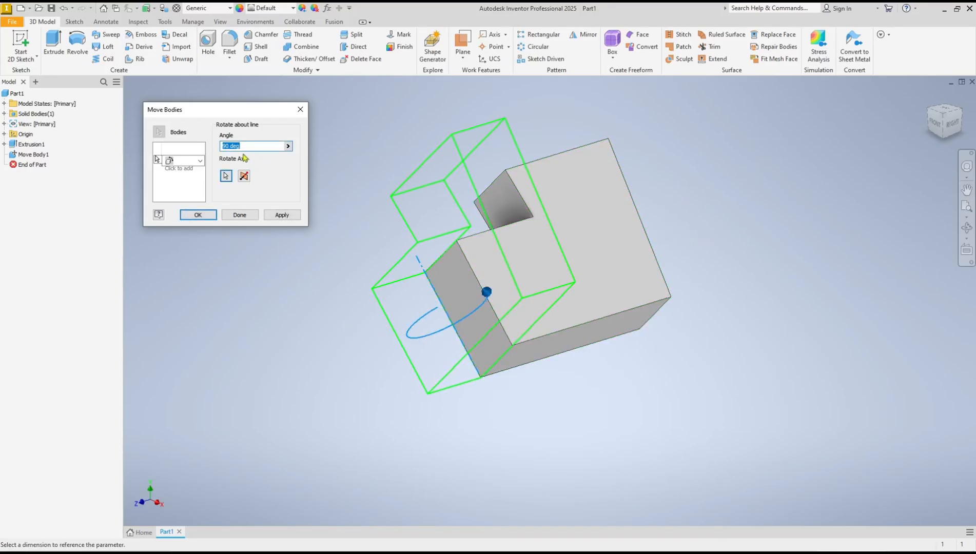
mouse_move(282, 215)
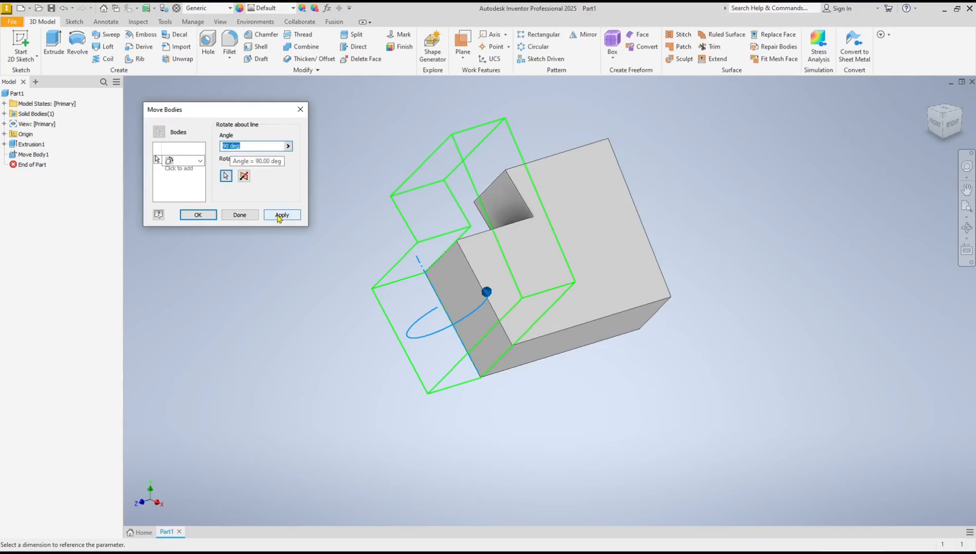